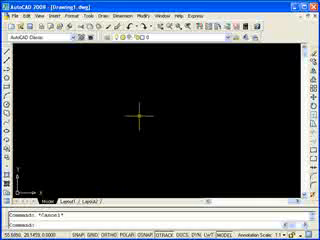
pyautogui.moveTo(103, 71)
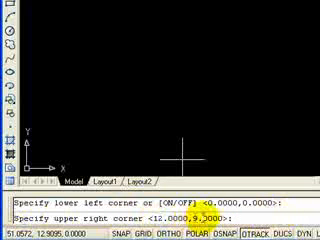
pyautogui.moveTo(218, 143)
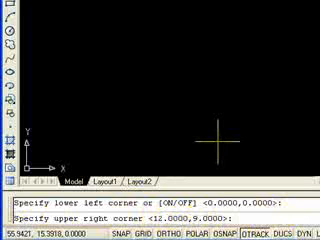
# Enter 100,100 as the upper-right limits corner.
pyautogui.write('100,100')
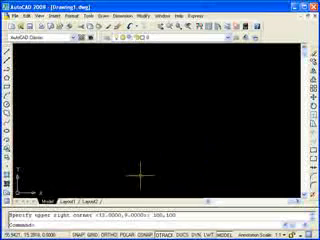
pyautogui.moveTo(137, 131)
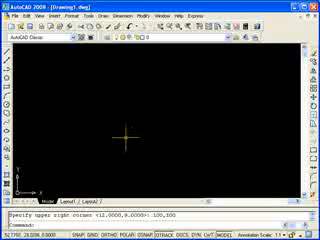
pyautogui.moveTo(95, 85)
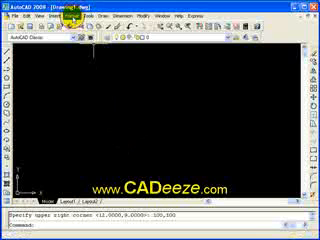
# Open the Drawing Units dialog and expand the Length Type list.
pyautogui.click(70, 17)
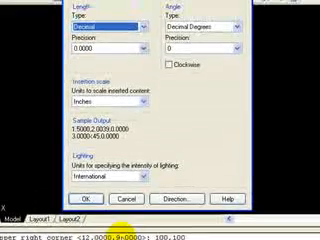
pyautogui.click(90, 42)
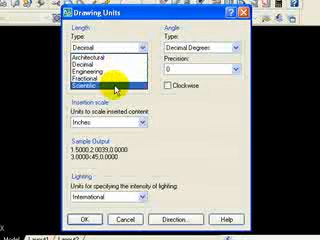
pyautogui.moveTo(78, 59)
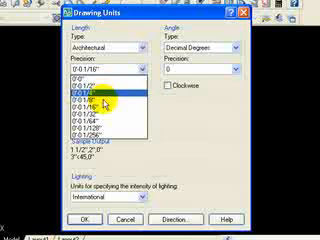
# Set the length precision to 0'-0 1/8".
pyautogui.click(75, 97)
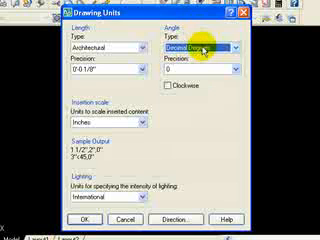
# Expand the Angle Type list in Drawing Units.
pyautogui.click(235, 101)
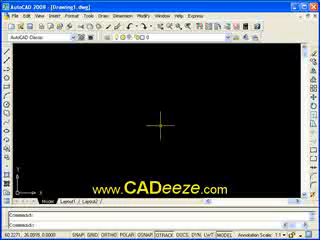
pyautogui.moveTo(166, 118)
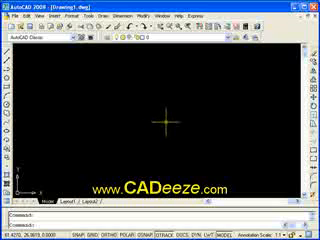